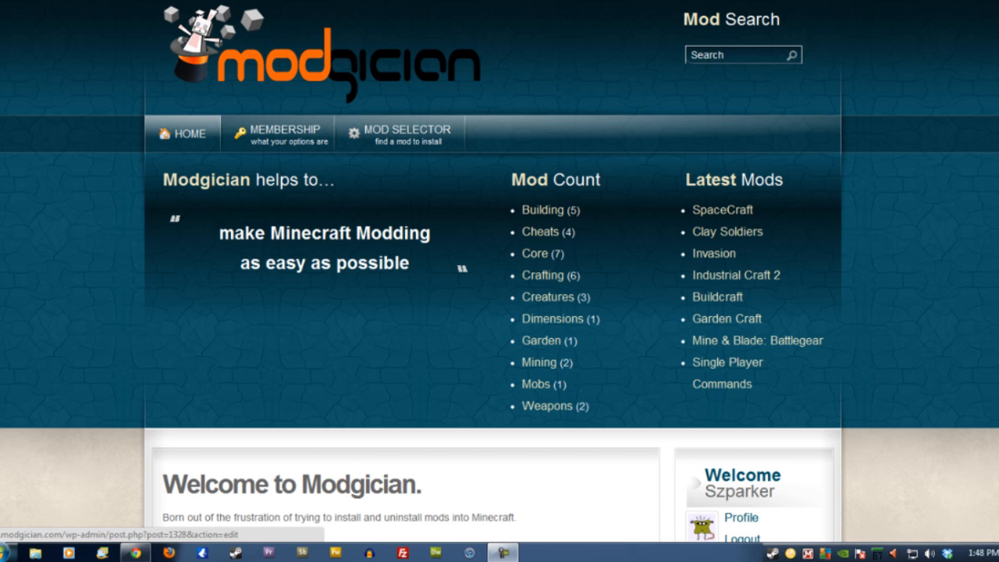
# Scroll the Modgician home page and open the Dimensions mod category.
pyautogui.scroll(-3)
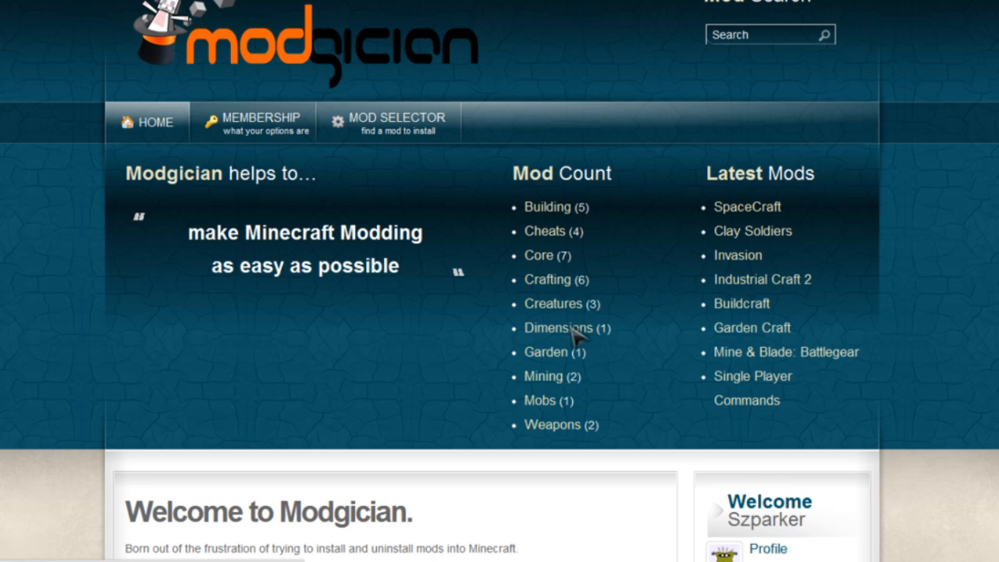
pyautogui.moveTo(557, 328)
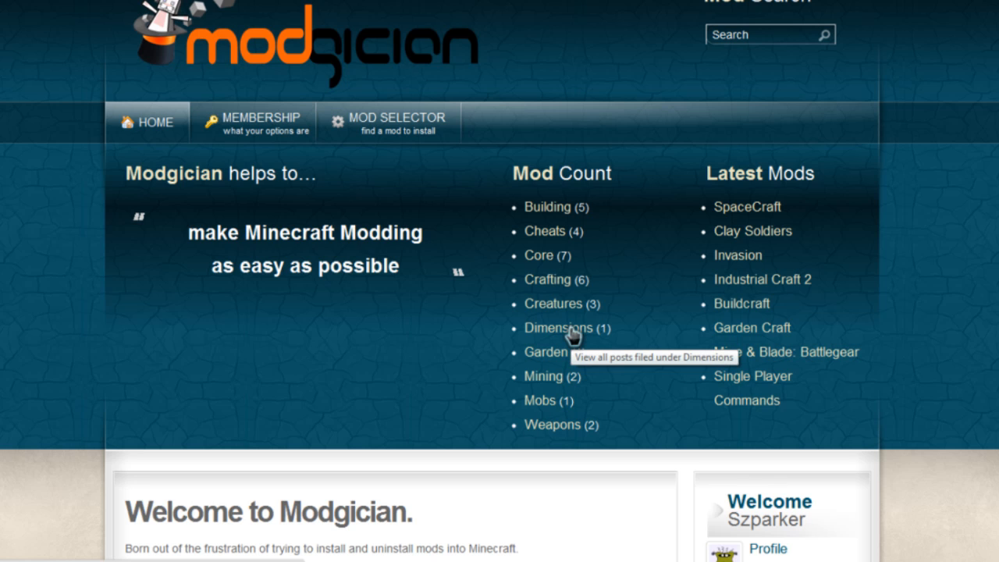
pyautogui.click(557, 328)
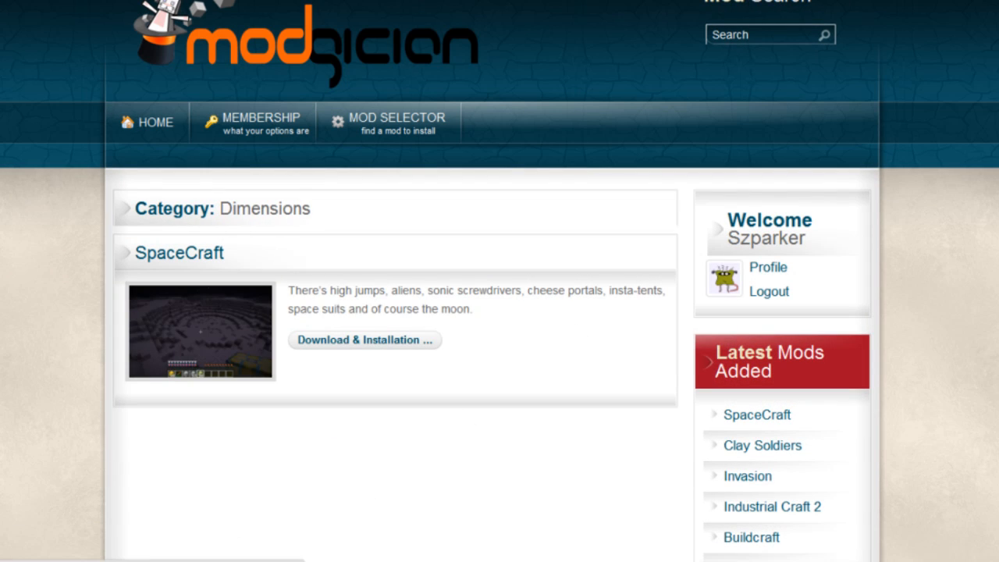
pyautogui.moveTo(187, 257)
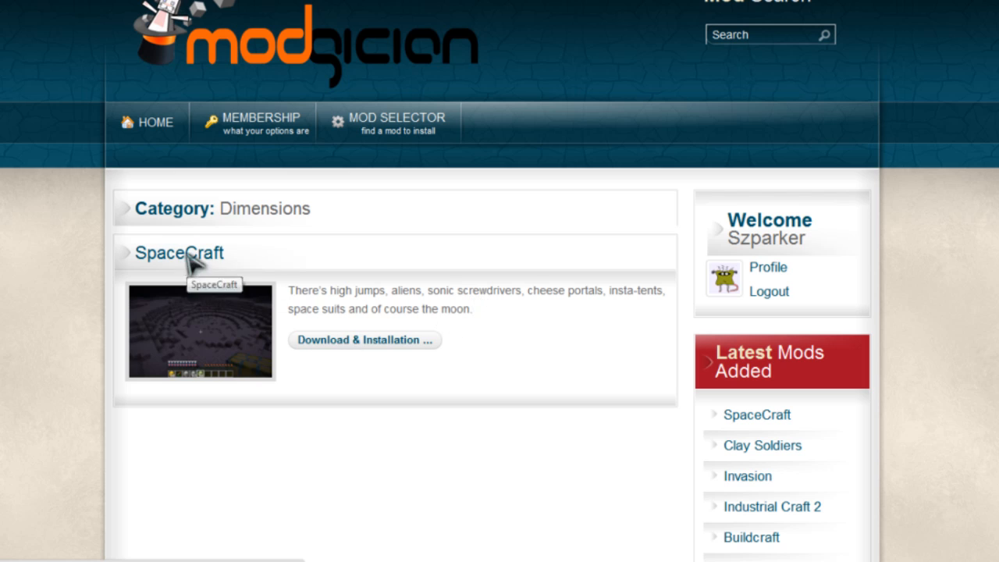
# Open the SpaceCraft mod page and scroll through its Mod Info details.
pyautogui.click(179, 253)
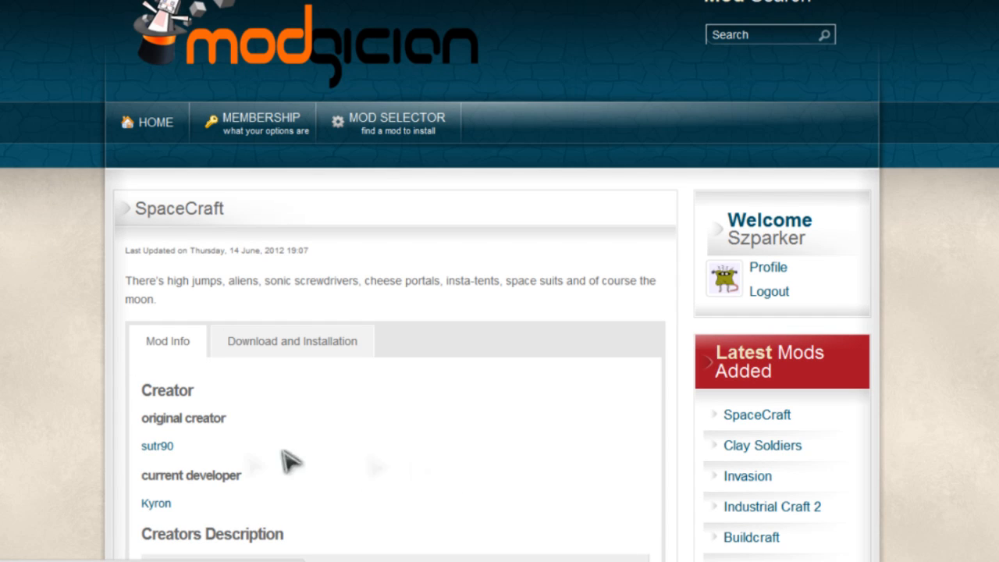
pyautogui.moveTo(632, 445)
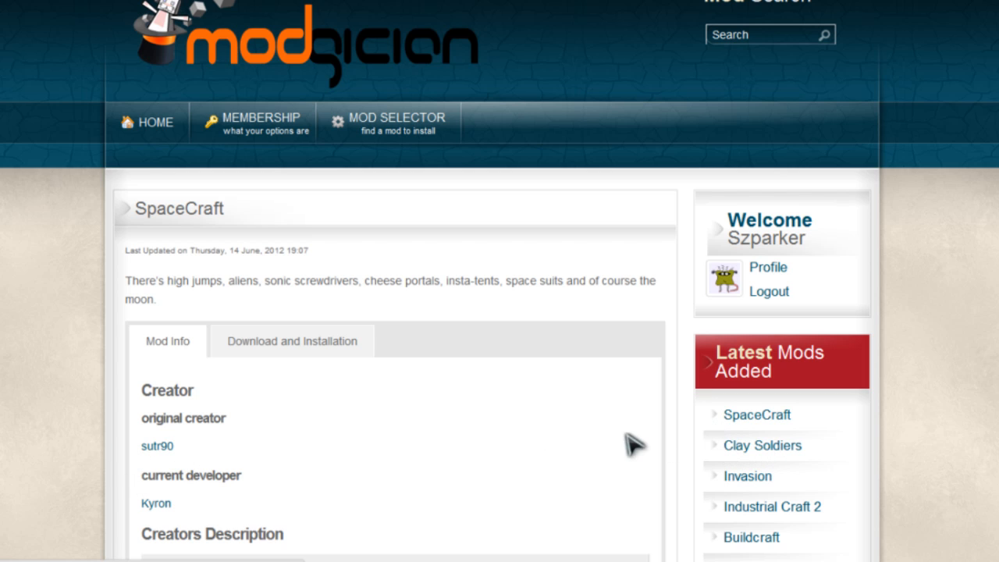
pyautogui.scroll(-3)
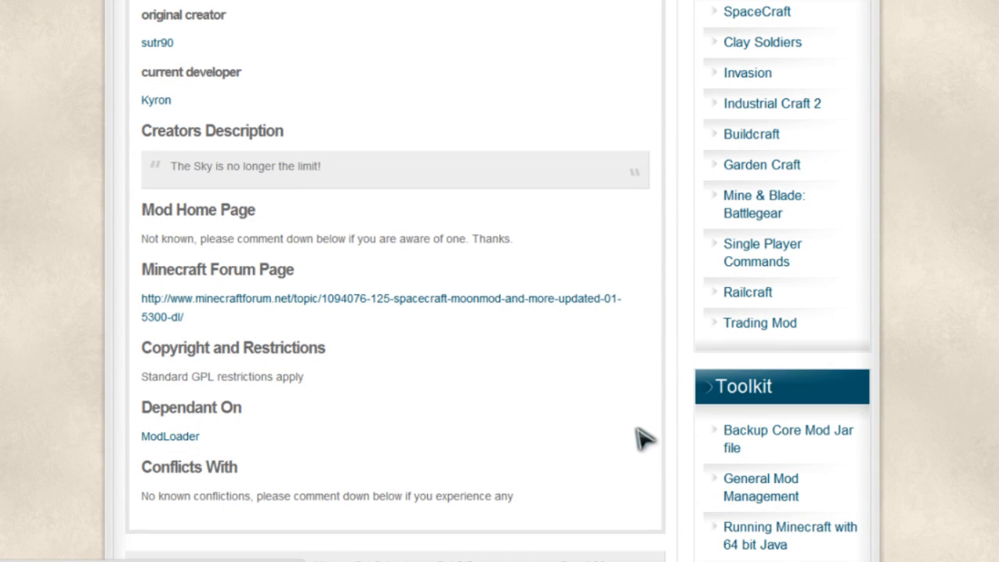
pyautogui.moveTo(90, 523)
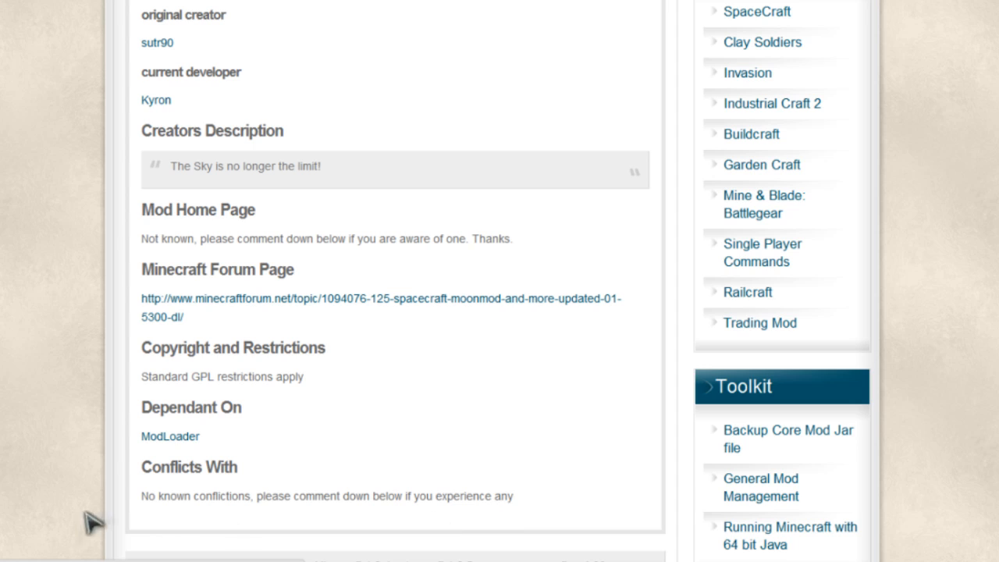
pyautogui.moveTo(406, 433)
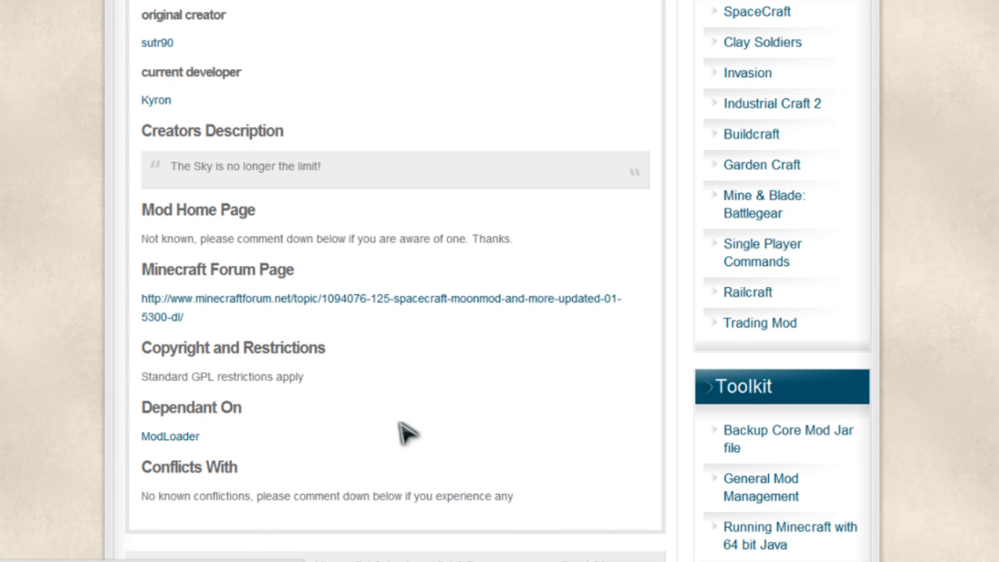
pyautogui.moveTo(223, 445)
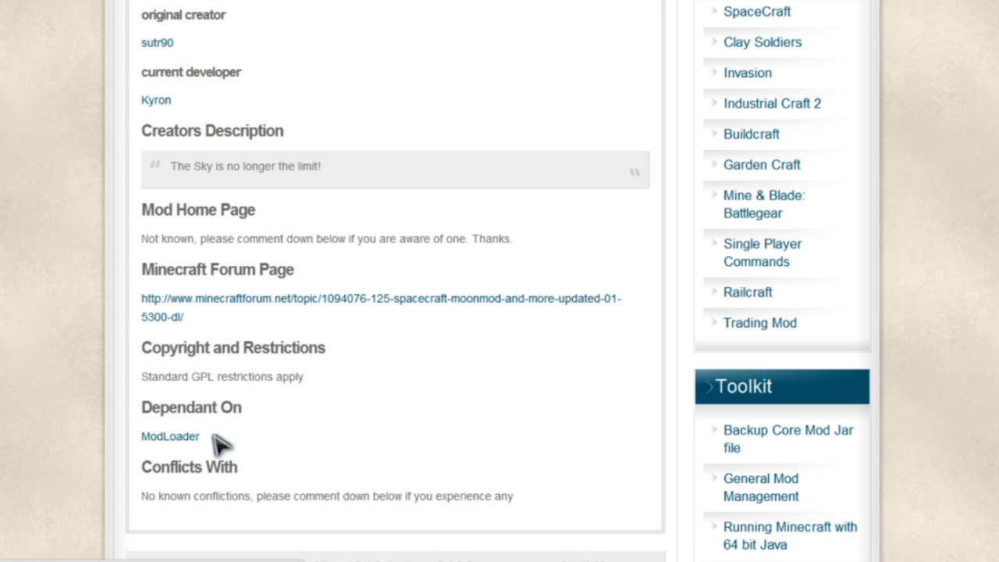
pyautogui.moveTo(176, 444)
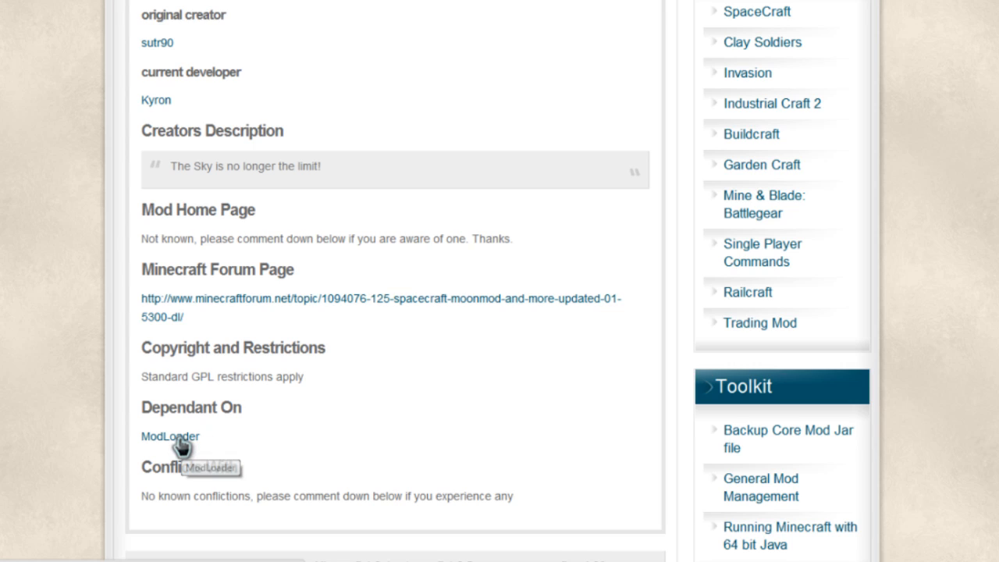
pyautogui.moveTo(180, 445)
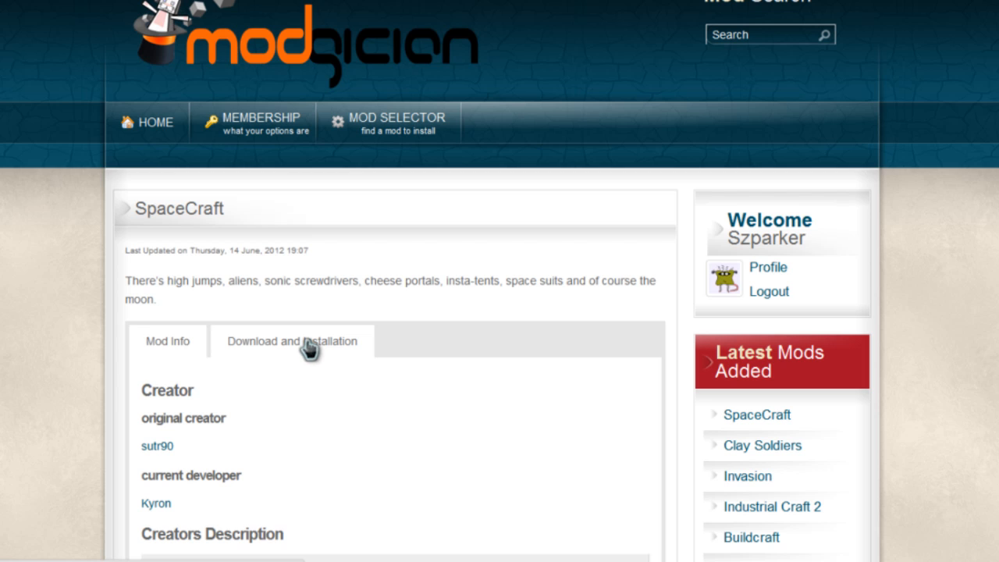
# Show SpaceCraft's Download and Installation tab, scrolled to the MediaFire download section.
pyautogui.click(292, 341)
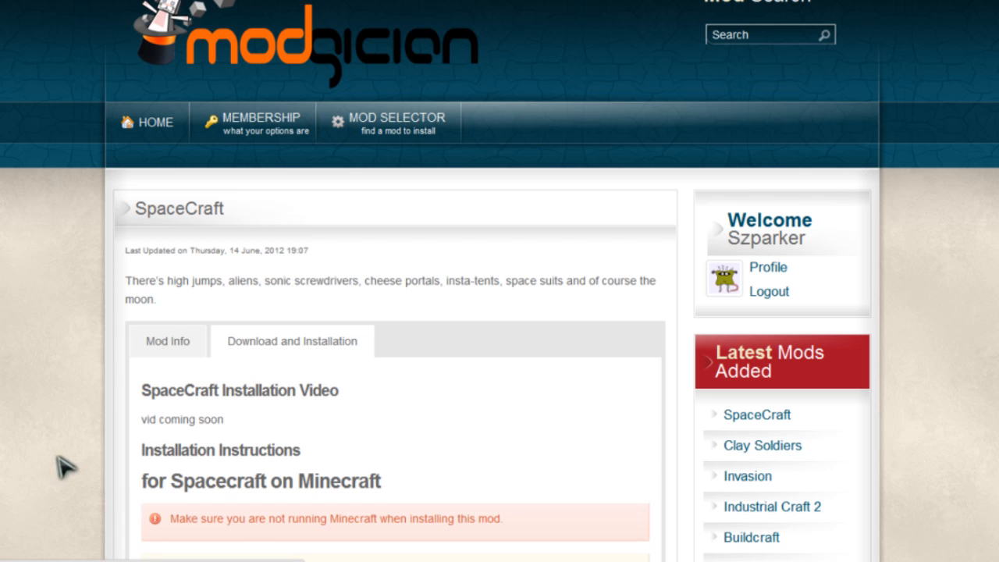
pyautogui.scroll(-3)
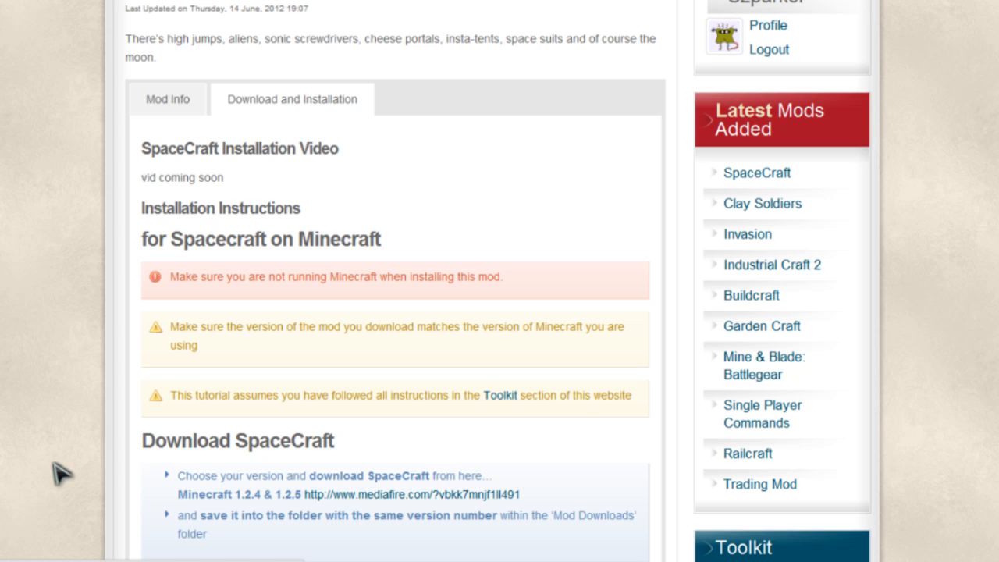
pyautogui.moveTo(234, 312)
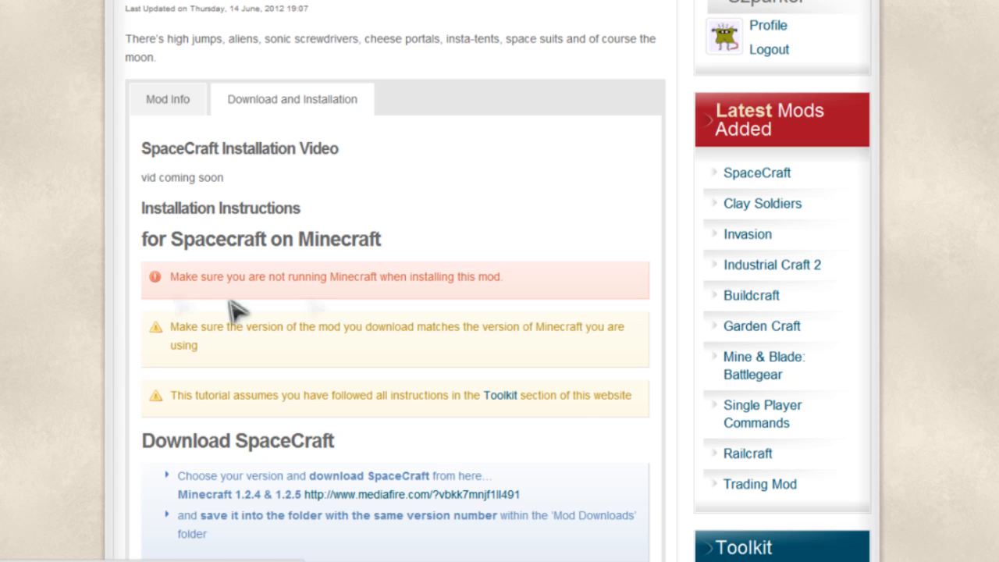
pyautogui.moveTo(382, 316)
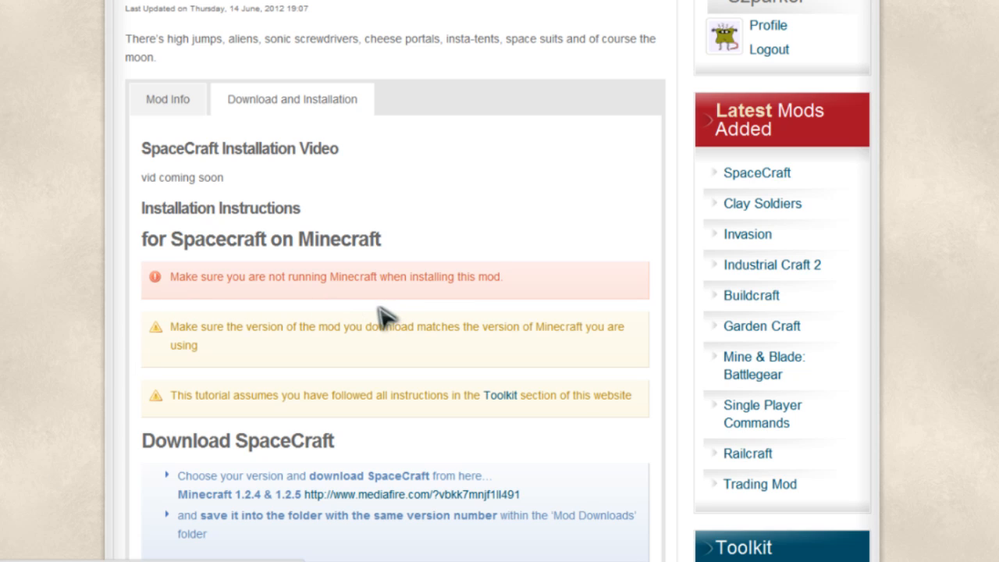
pyautogui.moveTo(68, 397)
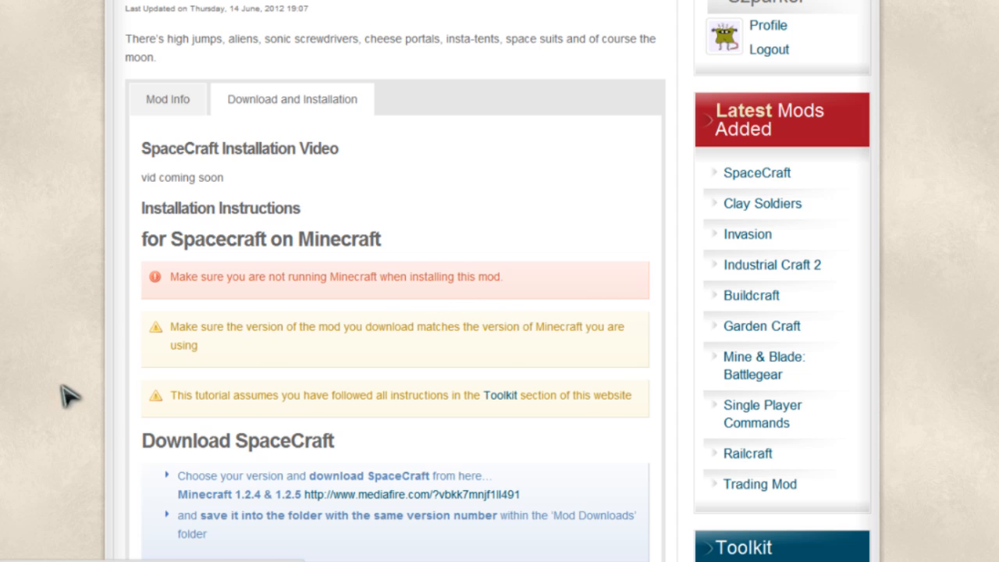
pyautogui.moveTo(295, 425)
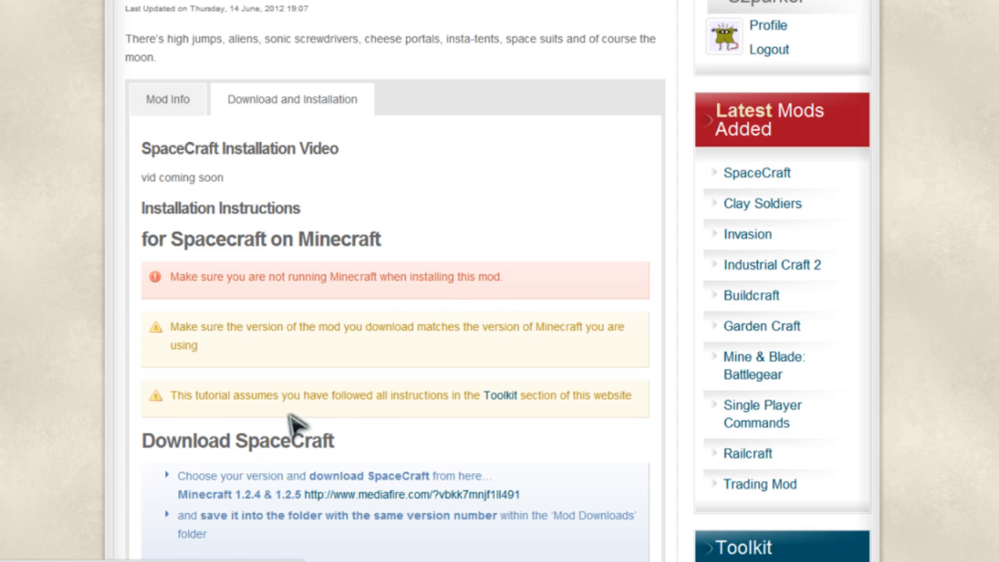
pyautogui.moveTo(527, 418)
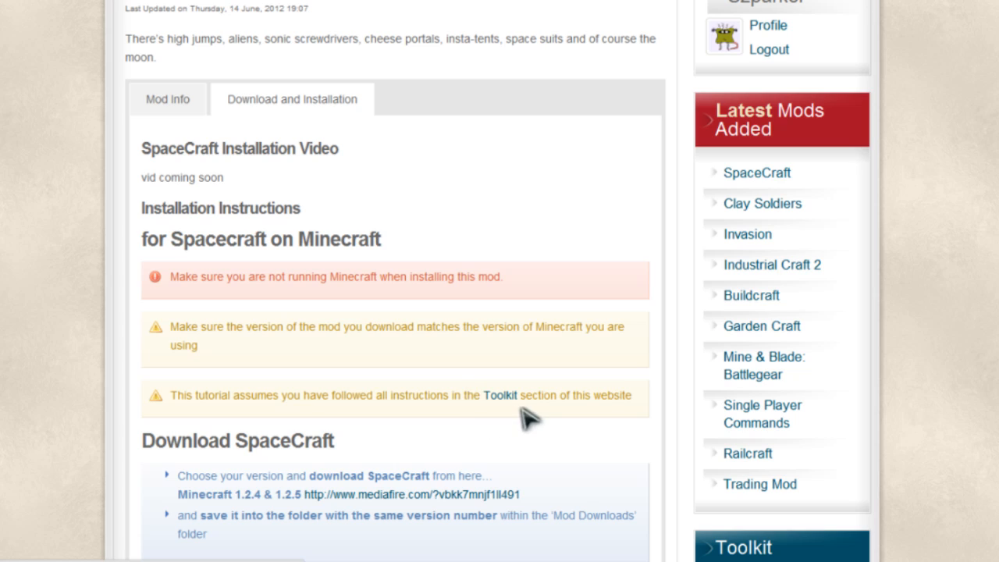
pyautogui.moveTo(496, 417)
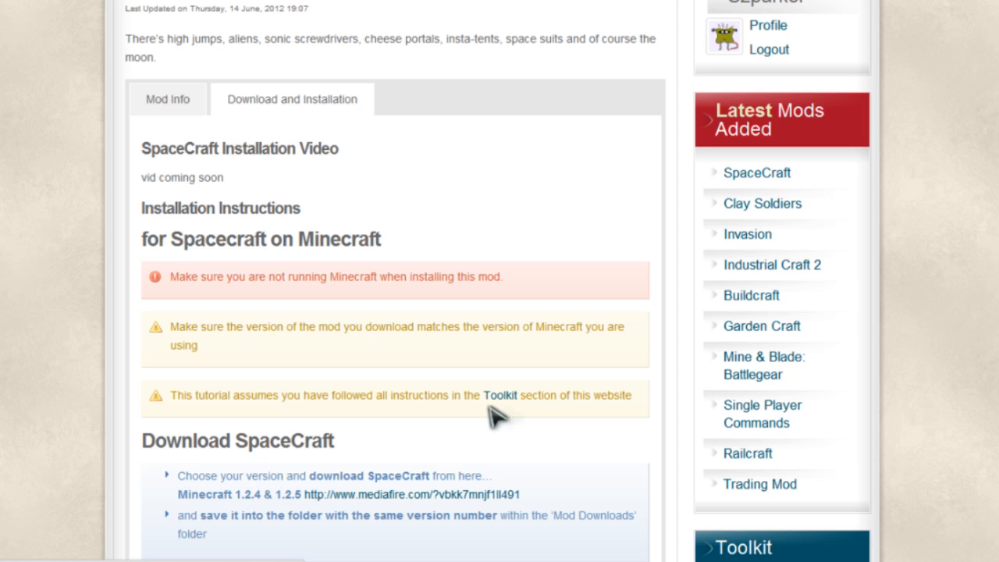
pyautogui.scroll(-3)
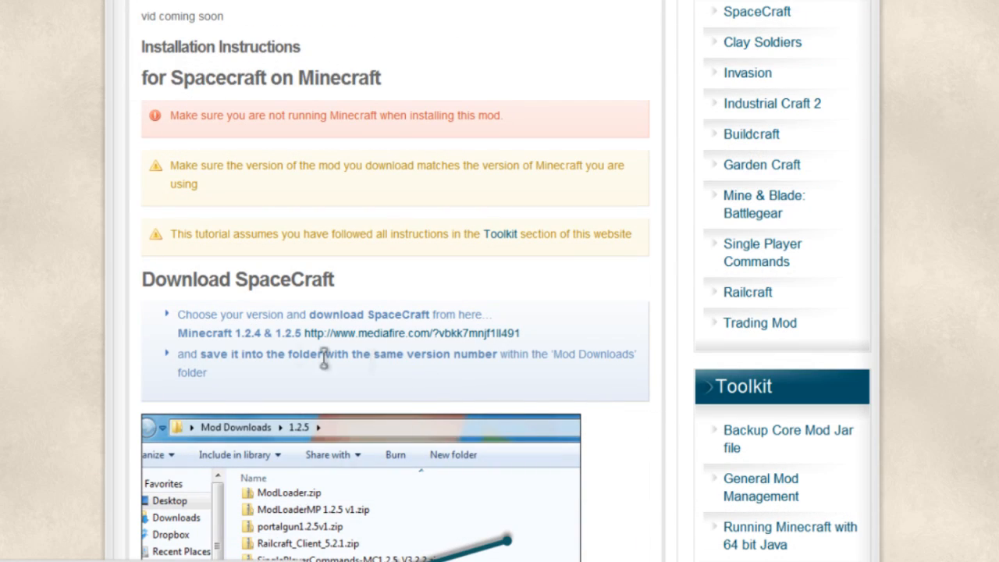
pyautogui.moveTo(441, 343)
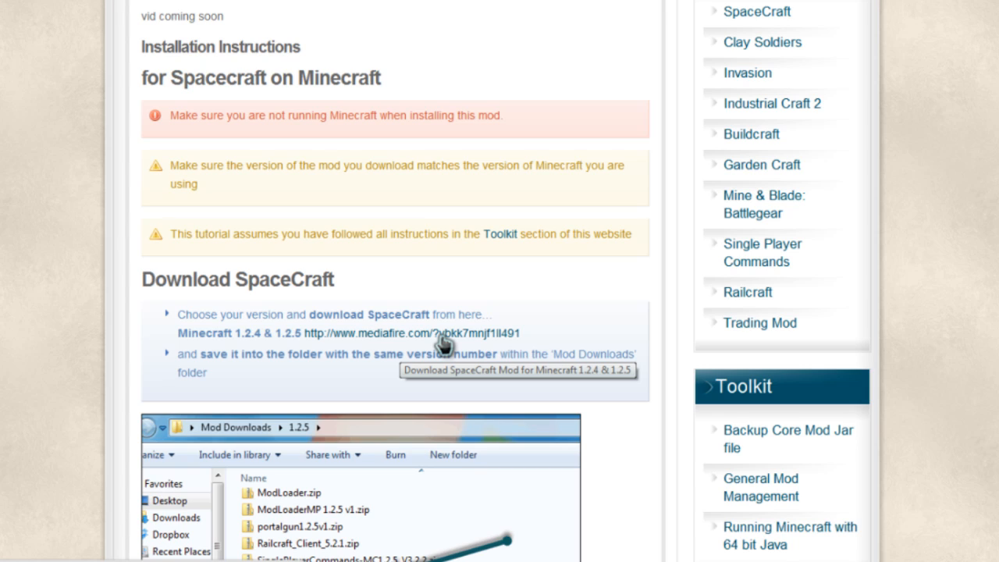
pyautogui.moveTo(406, 346)
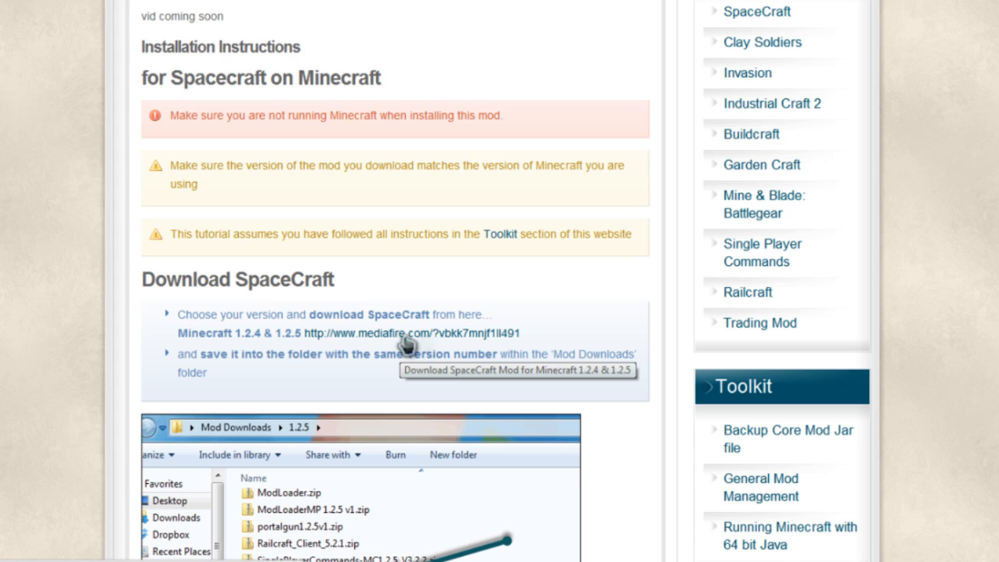
# Download SpaceCraft 0.1 - by Kyron.zip from MediaFire into Desktop > Mod Downloads > 1.2.5.
pyautogui.click(413, 334)
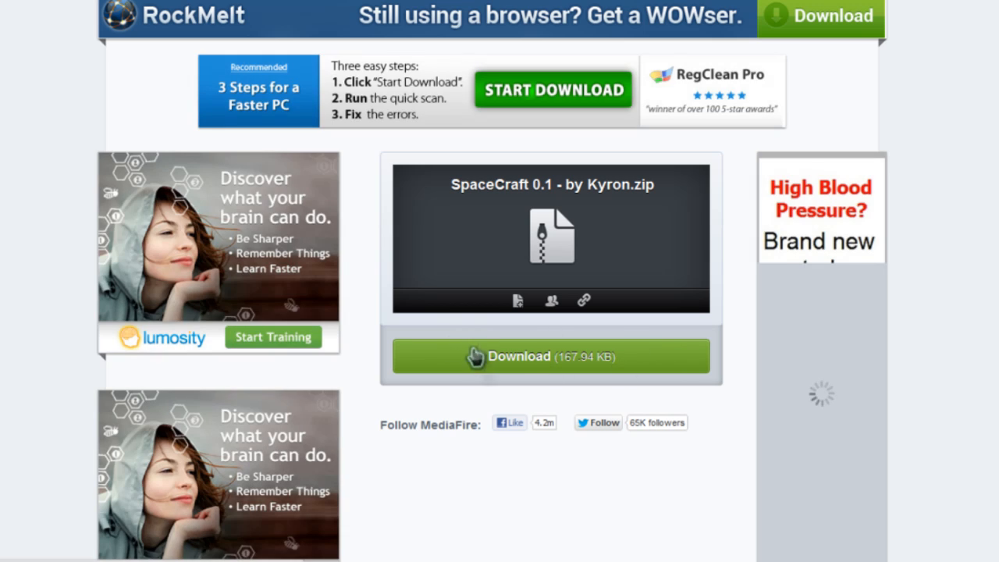
pyautogui.click(551, 356)
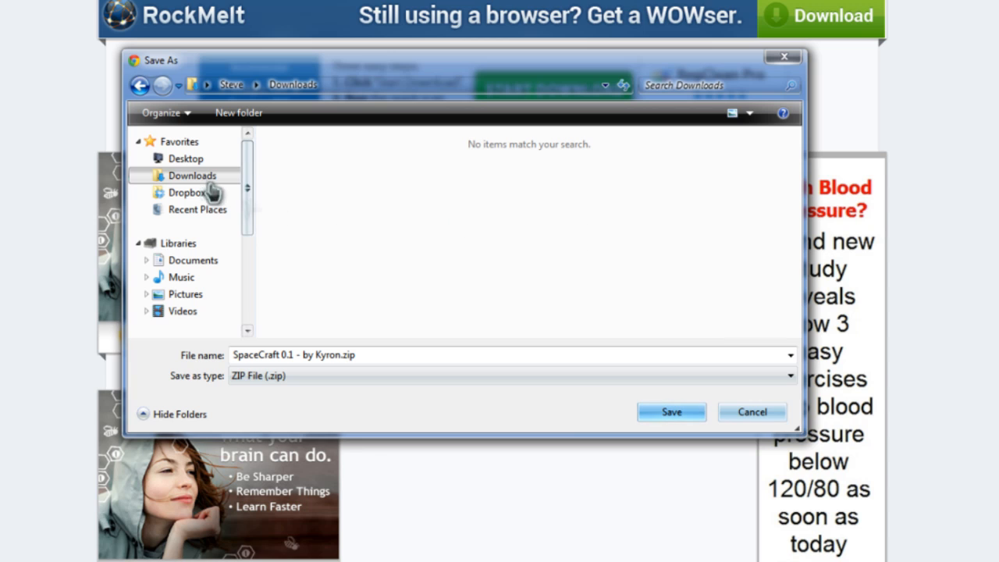
pyautogui.click(186, 158)
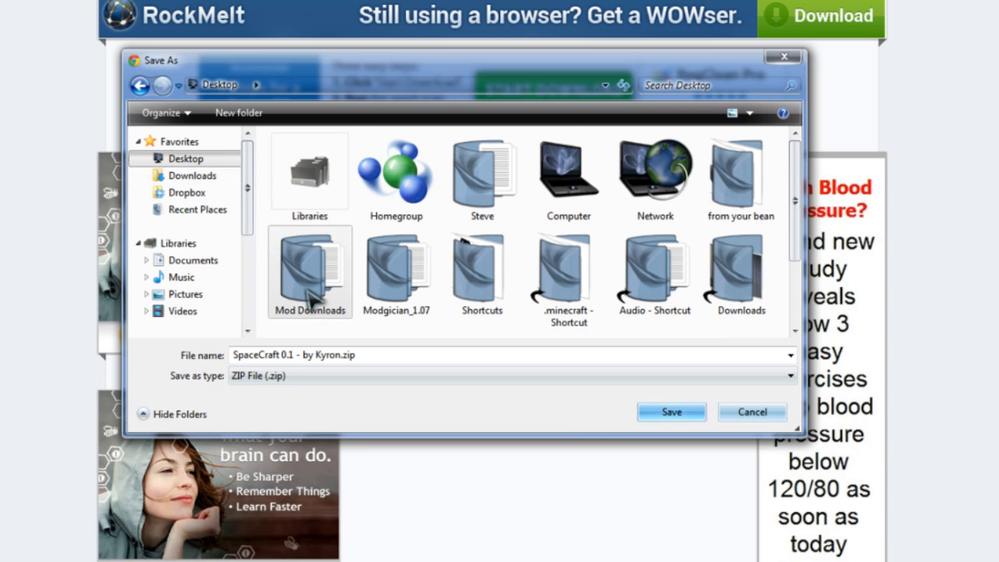
pyautogui.doubleClick(309, 270)
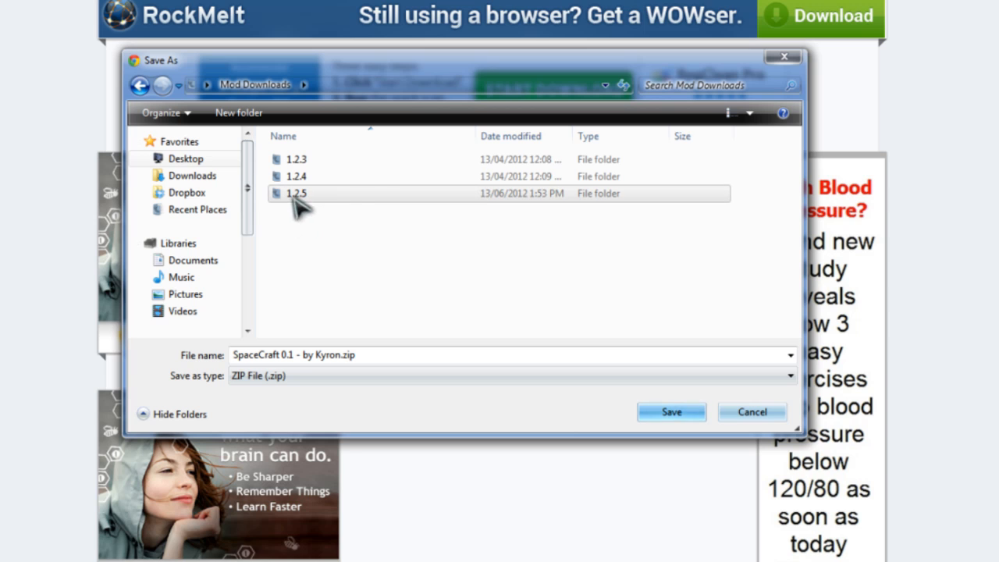
pyautogui.doubleClick(296, 192)
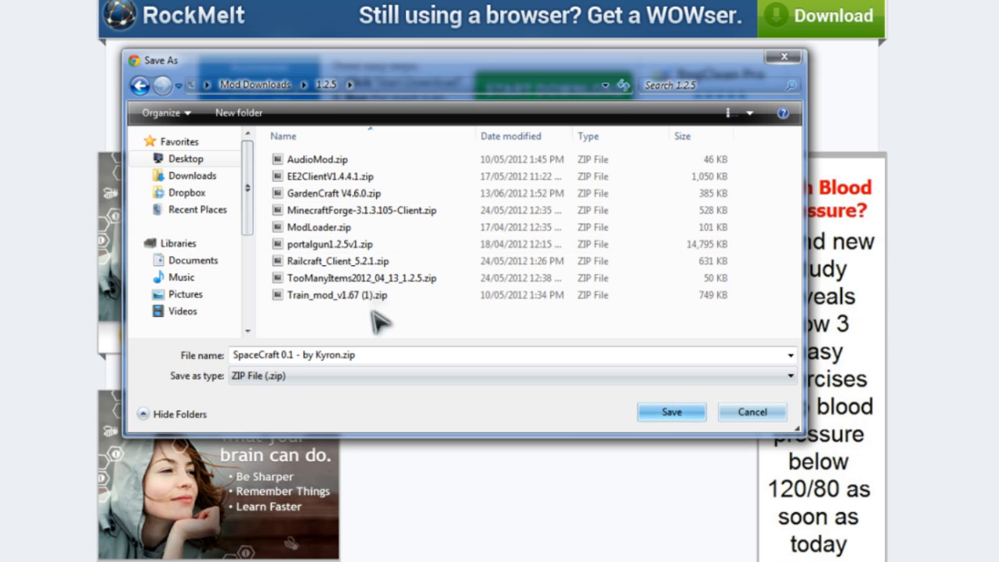
pyautogui.click(671, 411)
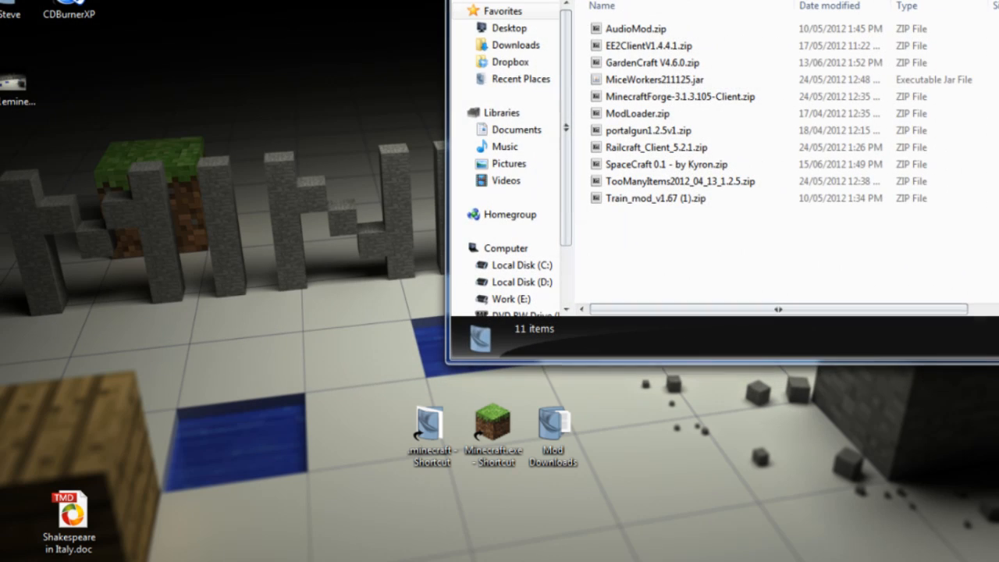
# Open SpaceCraft 0.1 - by Kyron.zip as an archive in 7-Zip.
pyautogui.click(664, 164)
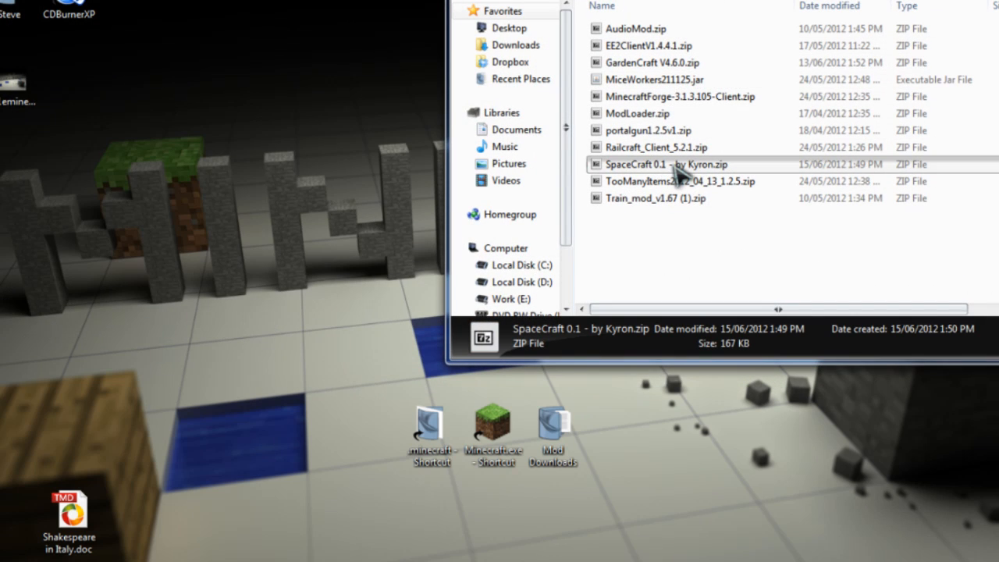
pyautogui.rightClick(671, 164)
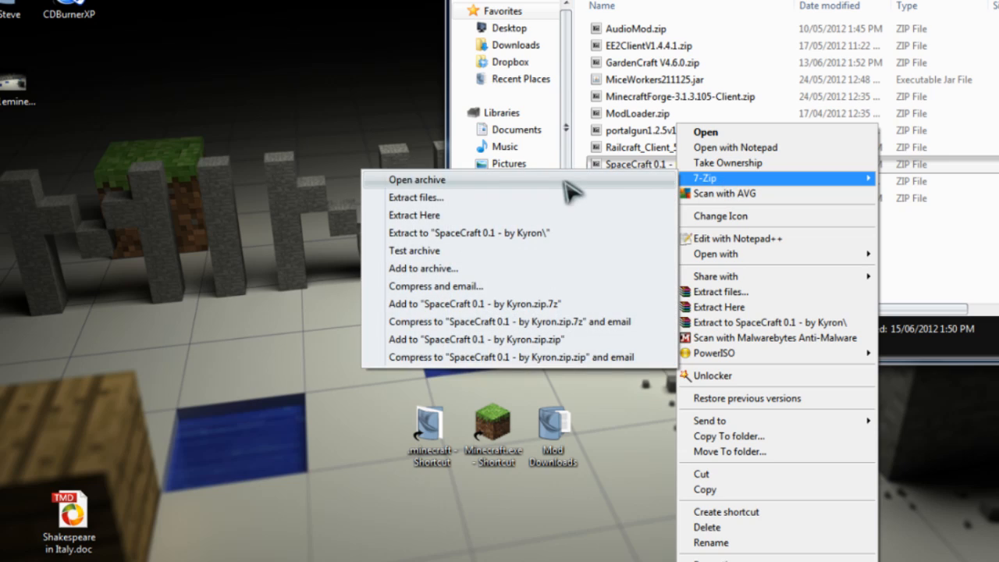
pyautogui.click(417, 180)
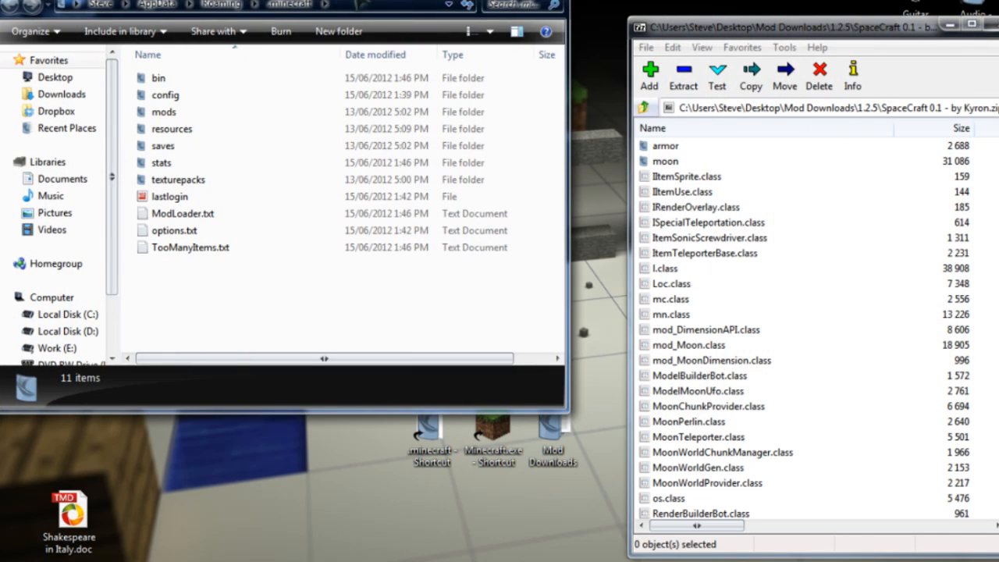
# Go into the .minecraft bin folder and open minecraft.jar as a 7-Zip archive.
pyautogui.click(160, 78)
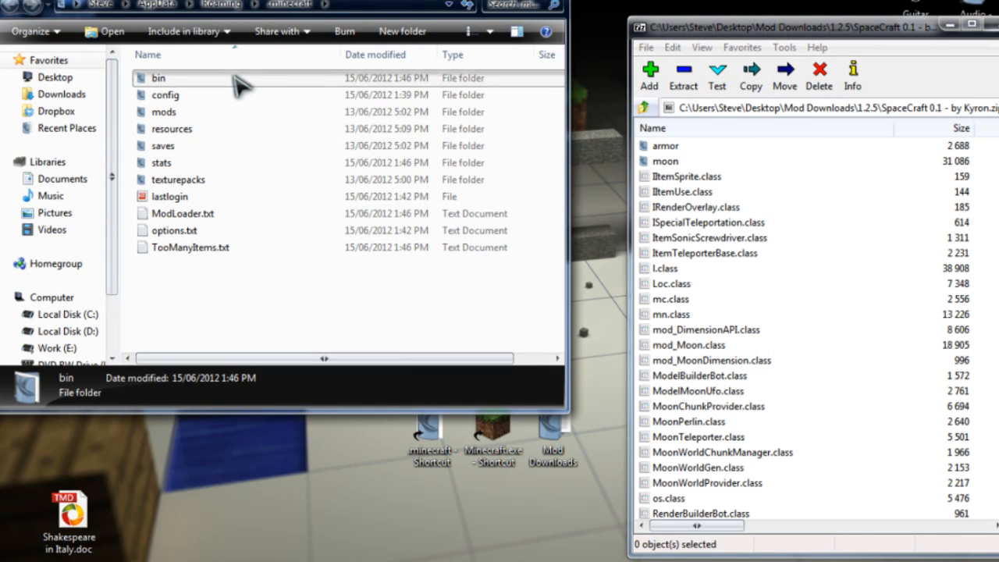
pyautogui.doubleClick(158, 78)
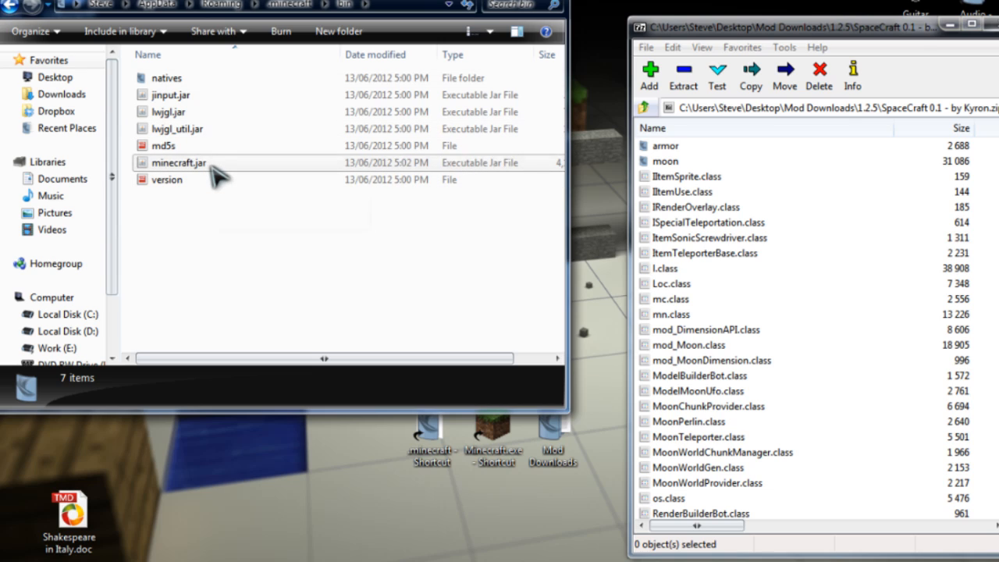
pyautogui.click(178, 162)
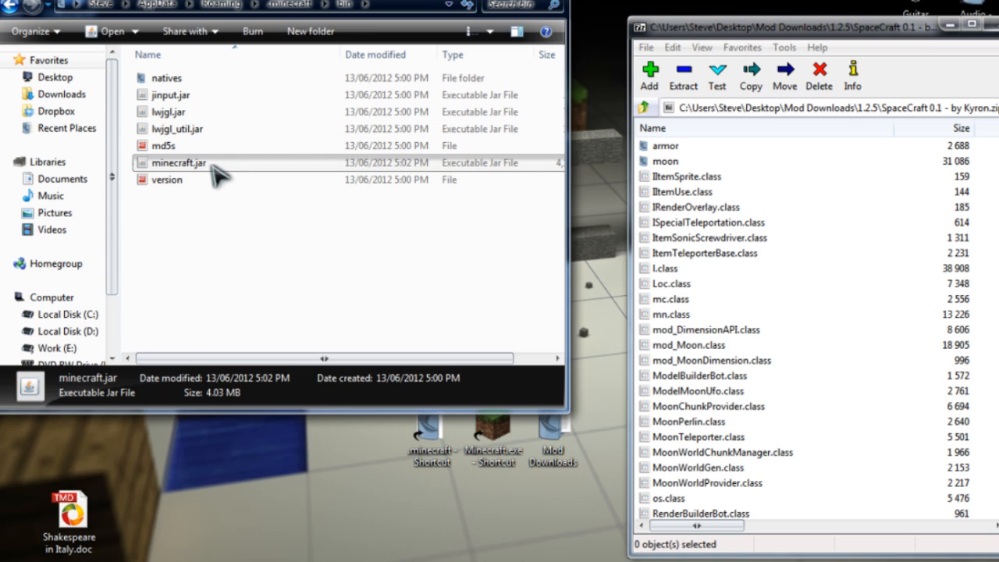
pyautogui.rightClick(178, 163)
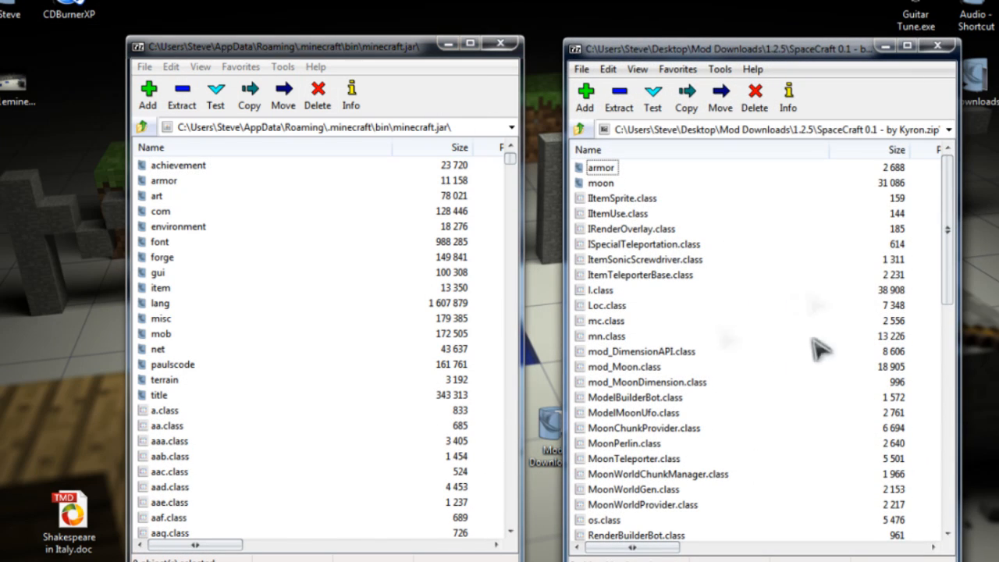
pyautogui.moveTo(309, 350)
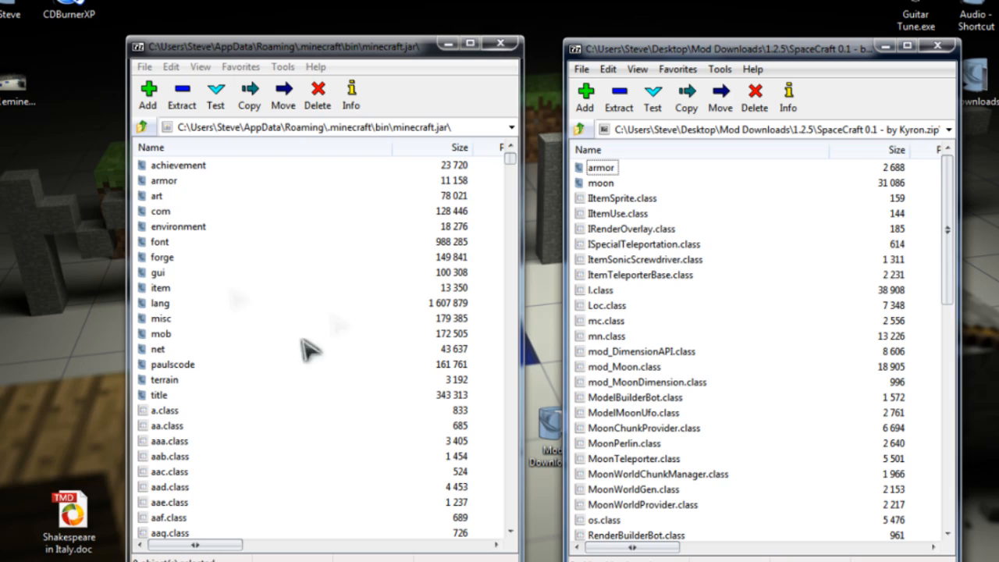
pyautogui.moveTo(306, 326)
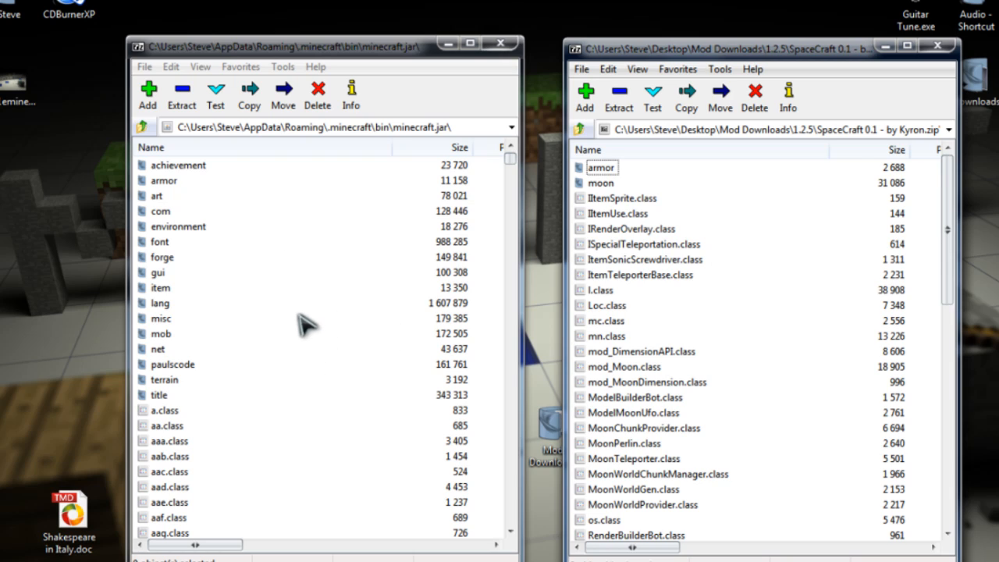
pyautogui.moveTo(796, 351)
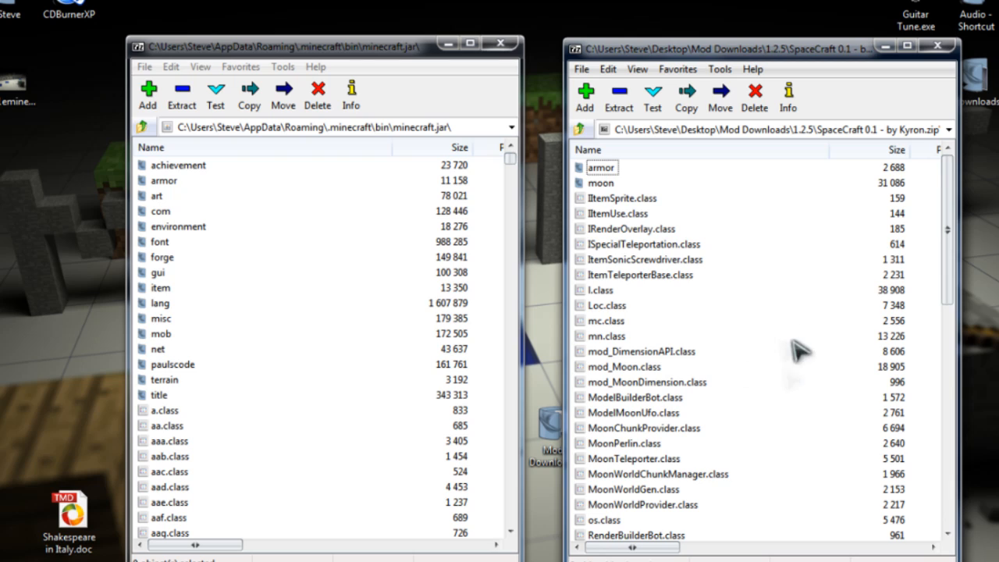
pyautogui.moveTo(789, 353)
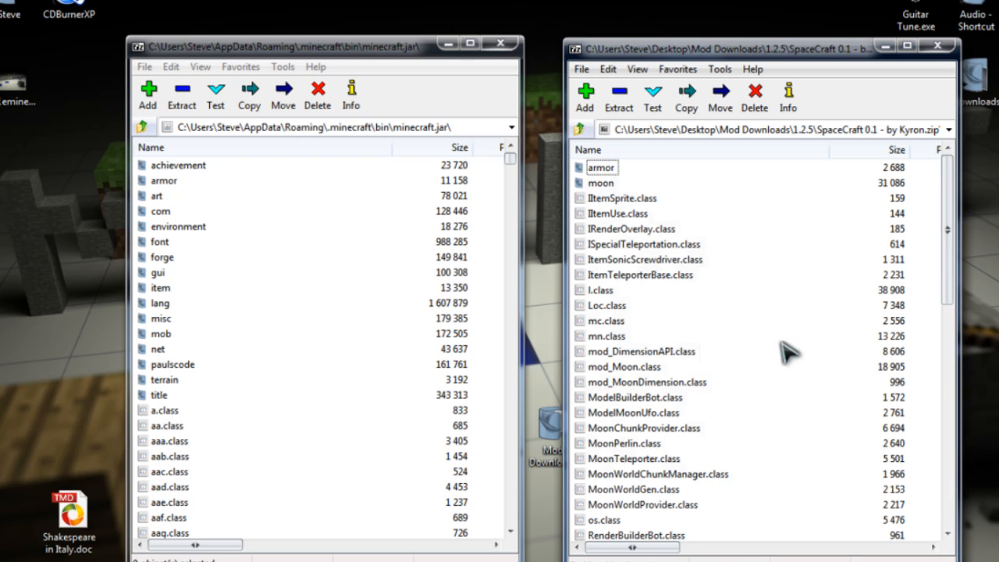
# Copy all SpaceCraft archive files into minecraft.jar, confirming the file copy.
pyautogui.press('ctrl+a')
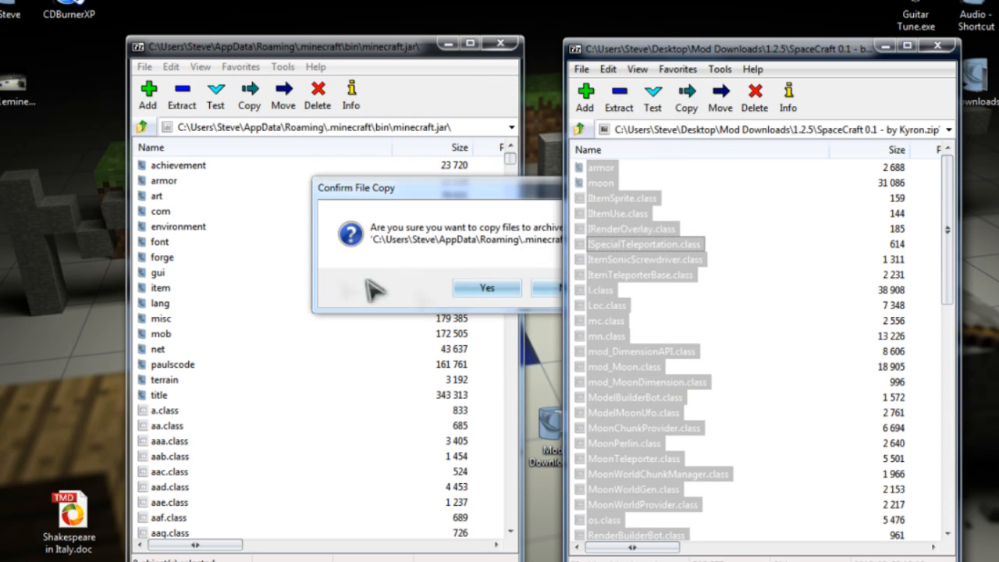
pyautogui.click(486, 287)
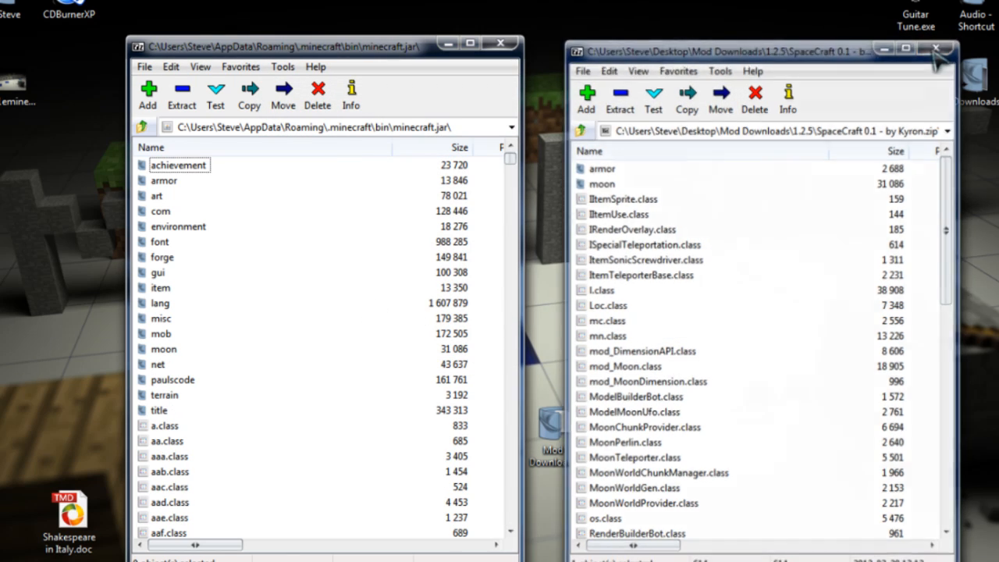
# Close the SpaceCraft archive window, leaving minecraft.jar open.
pyautogui.click(938, 50)
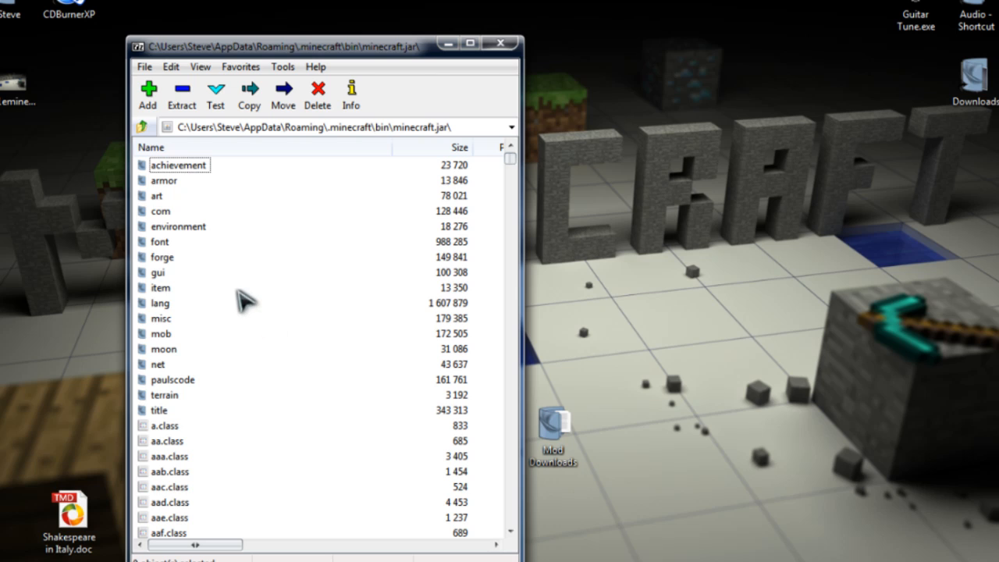
pyautogui.moveTo(289, 348)
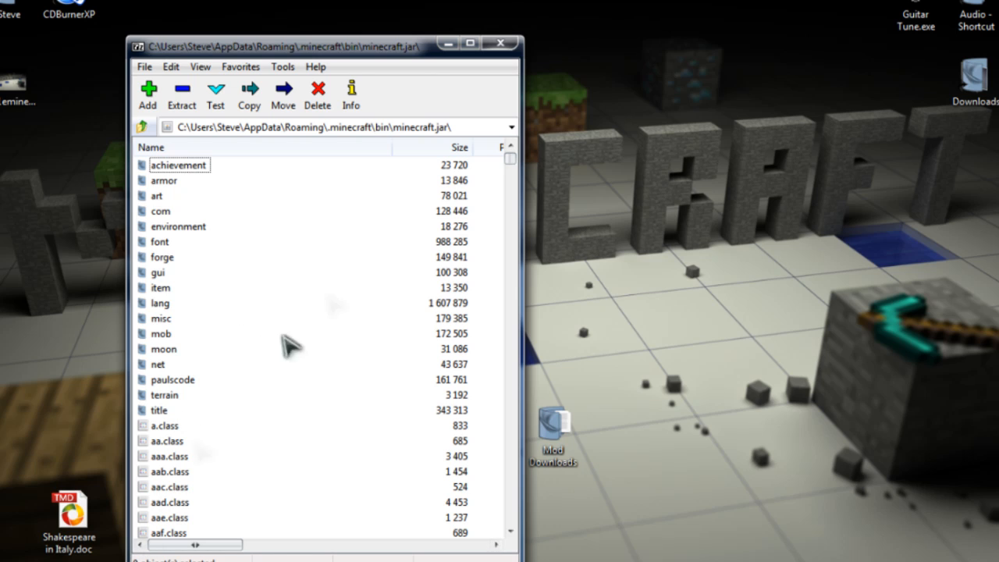
pyautogui.moveTo(218, 331)
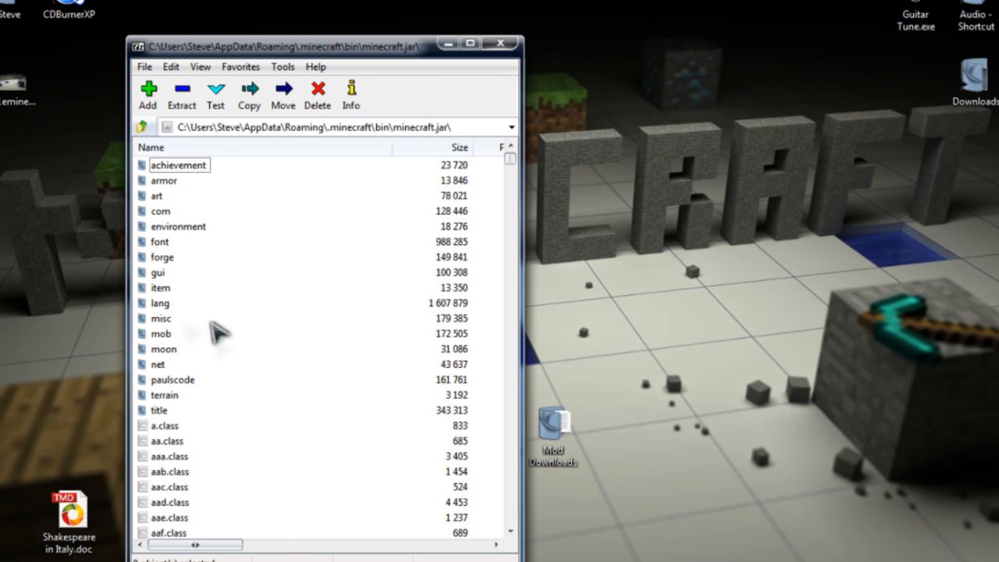
pyautogui.moveTo(203, 320)
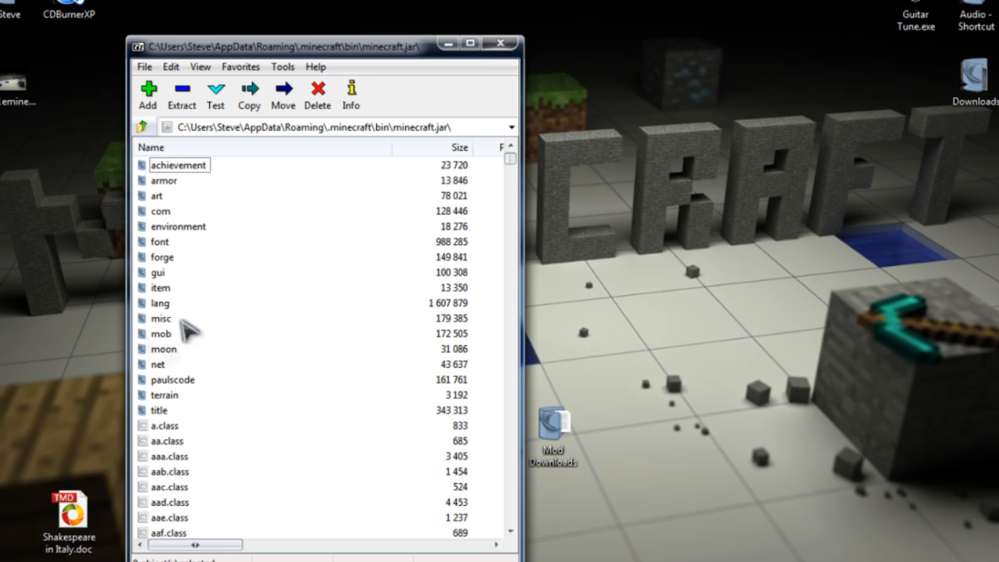
pyautogui.moveTo(204, 342)
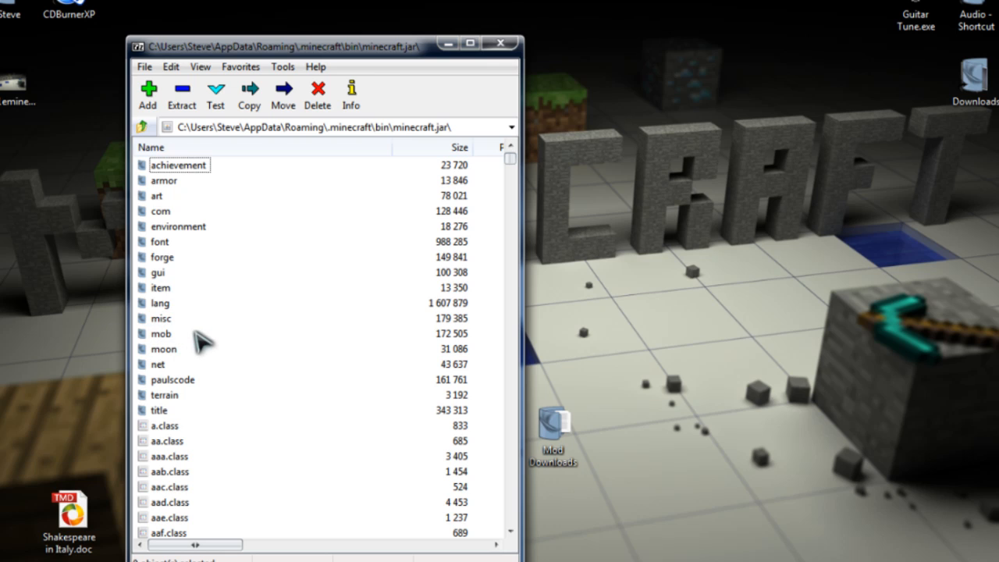
pyautogui.moveTo(193, 328)
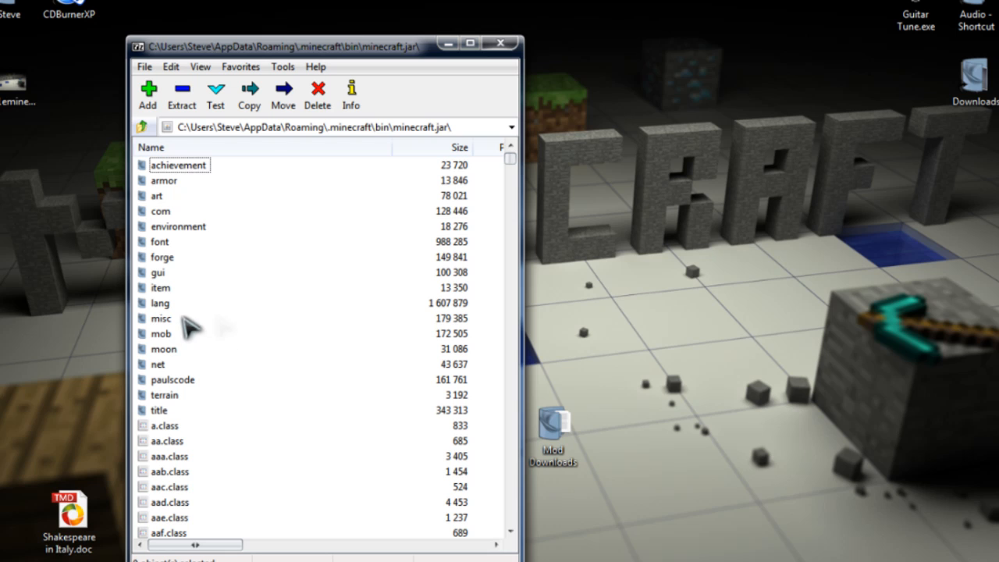
# Close minecraft.jar, launch Minecraft.exe and log in through the launcher.
pyautogui.click(499, 43)
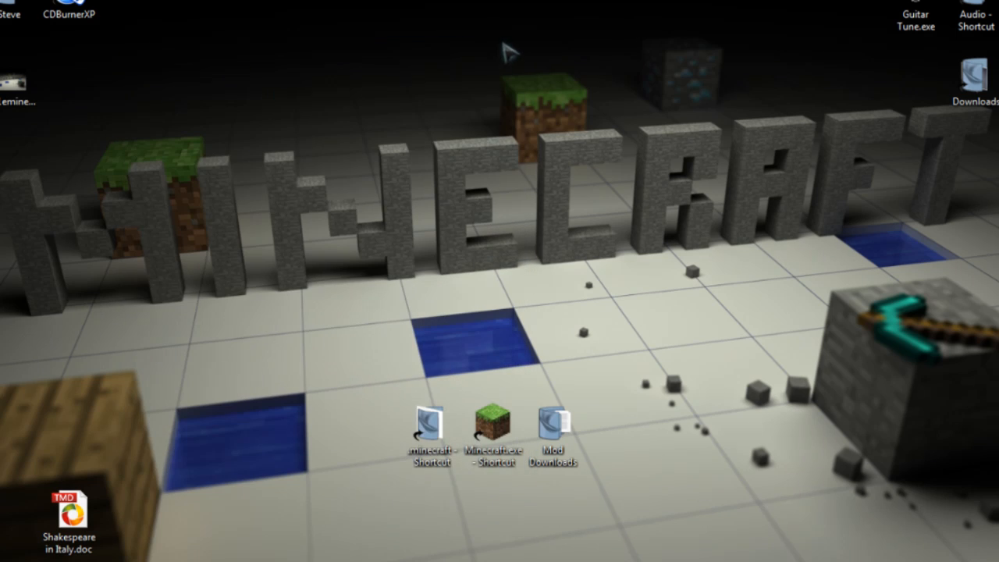
pyautogui.click(491, 416)
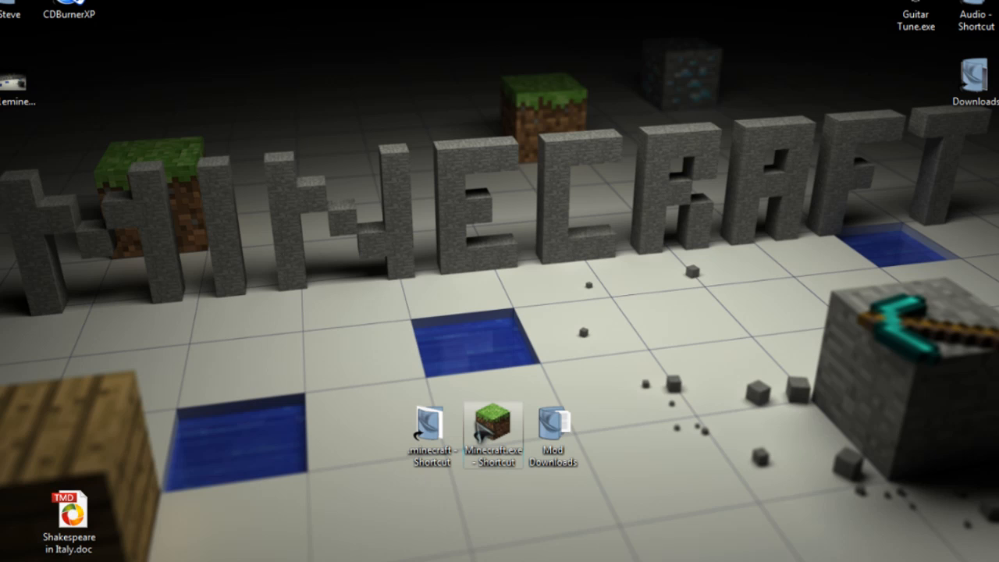
pyautogui.doubleClick(492, 435)
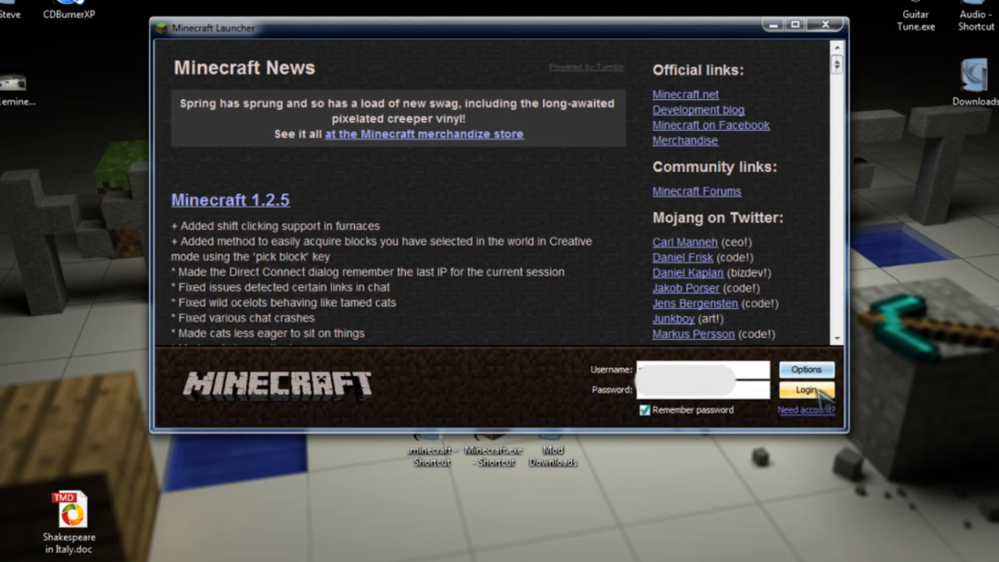
pyautogui.click(807, 389)
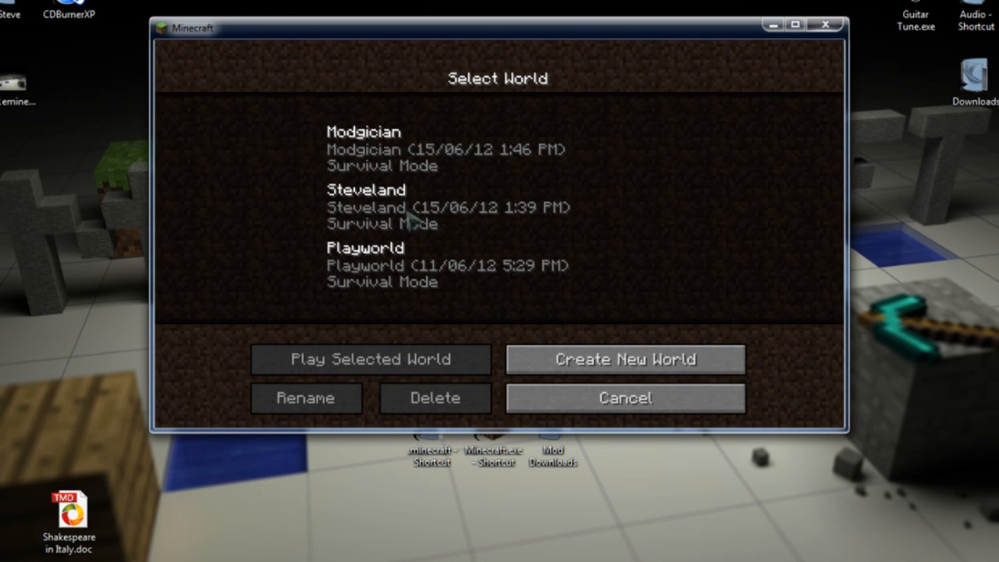
# Pick a saved world on the Select World screen to enter the moon world.
pyautogui.click(371, 359)
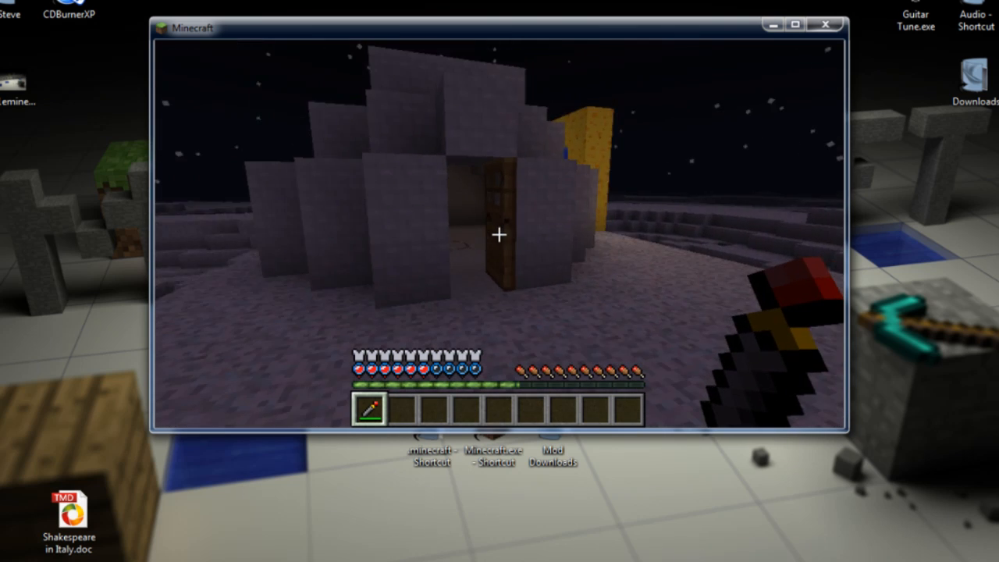
pyautogui.moveTo(500, 234)
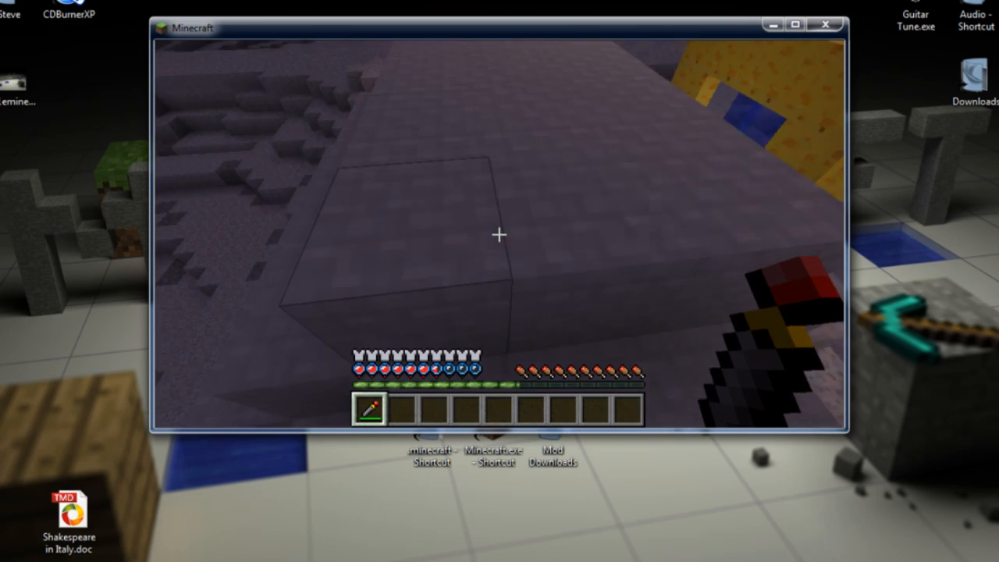